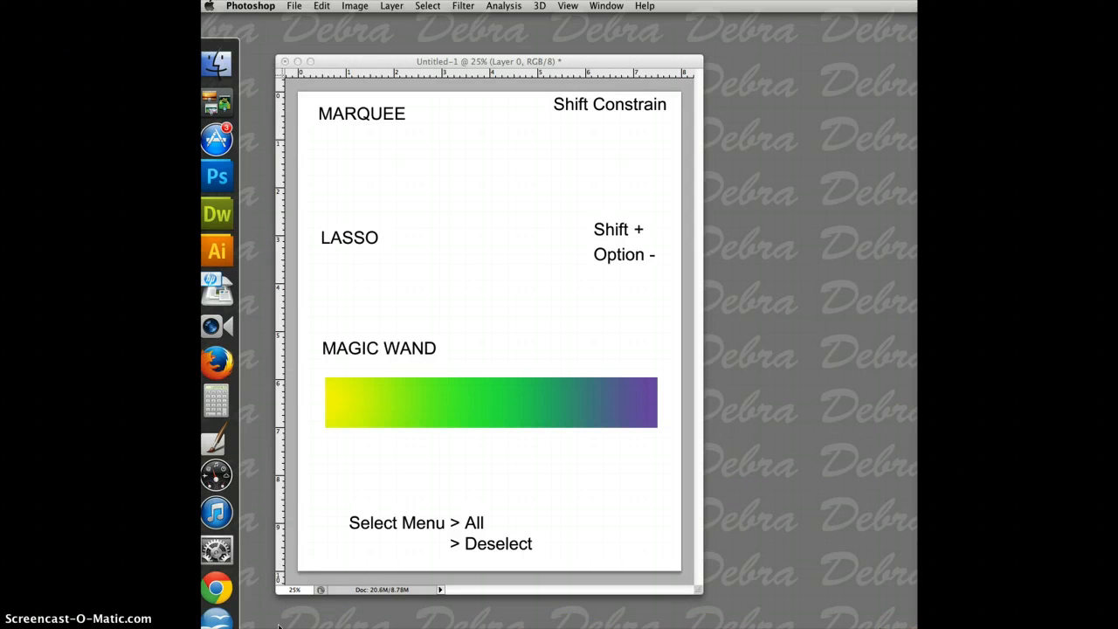
mouse_move(415, 559)
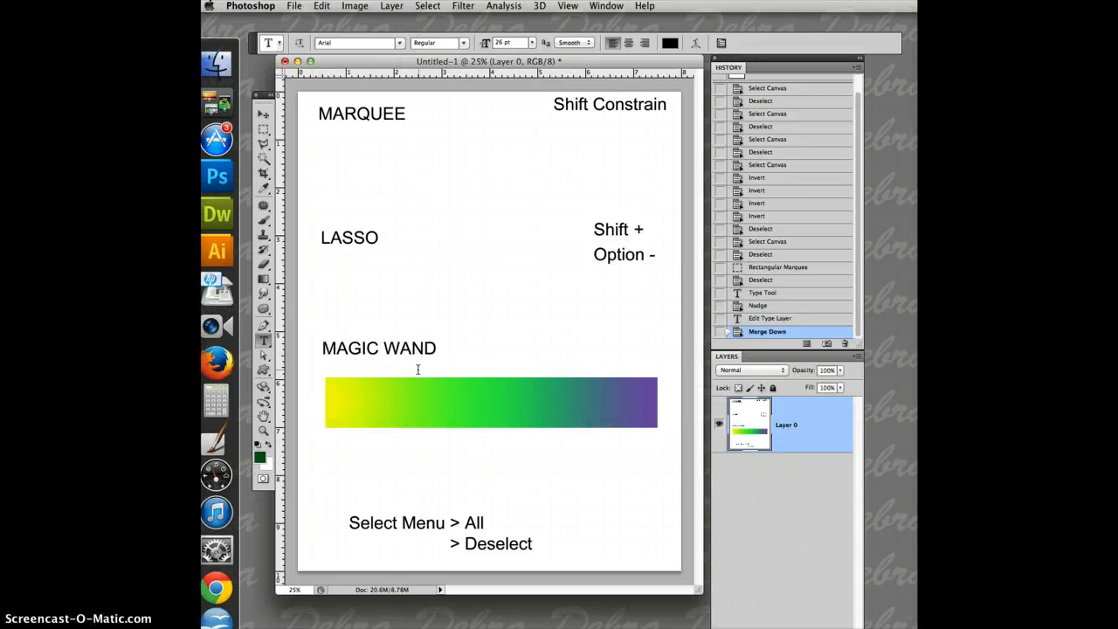
mouse_move(391, 496)
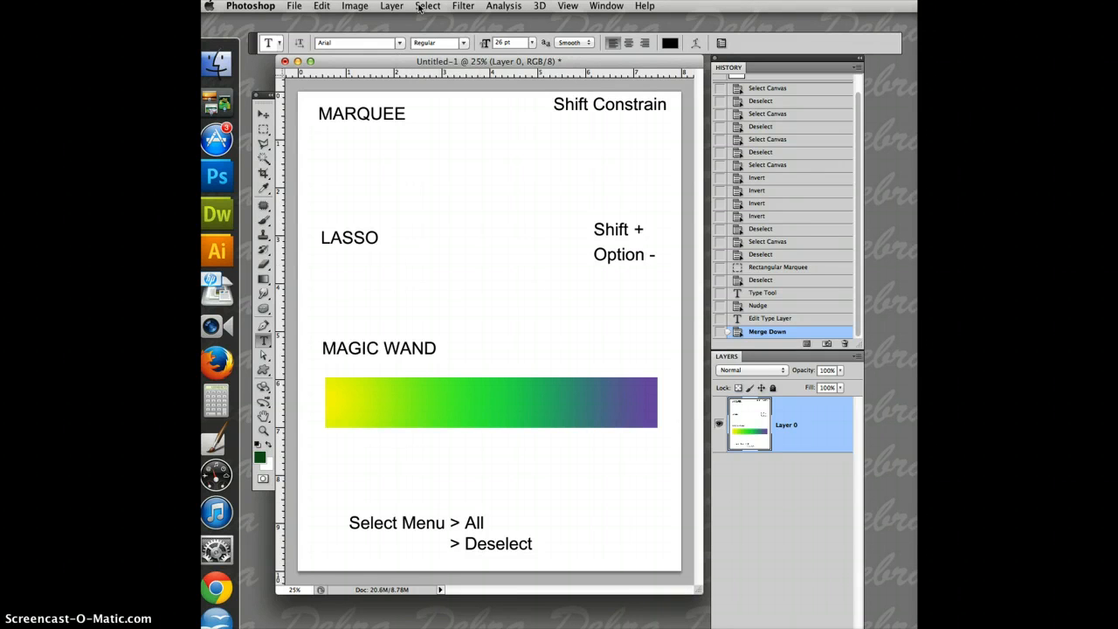
click(427, 6)
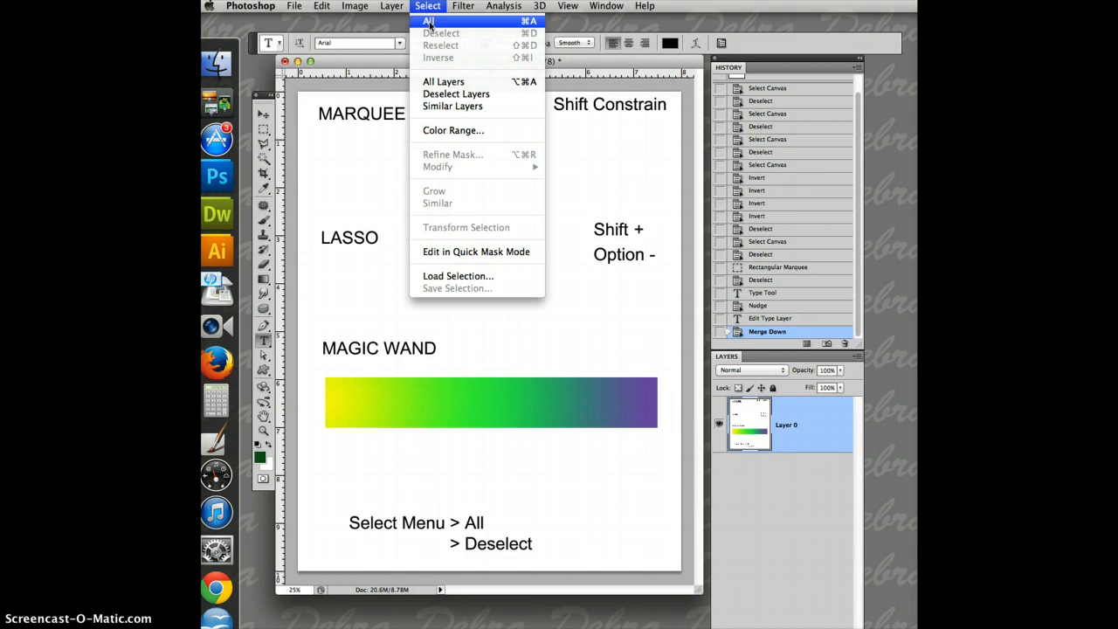
click(428, 20)
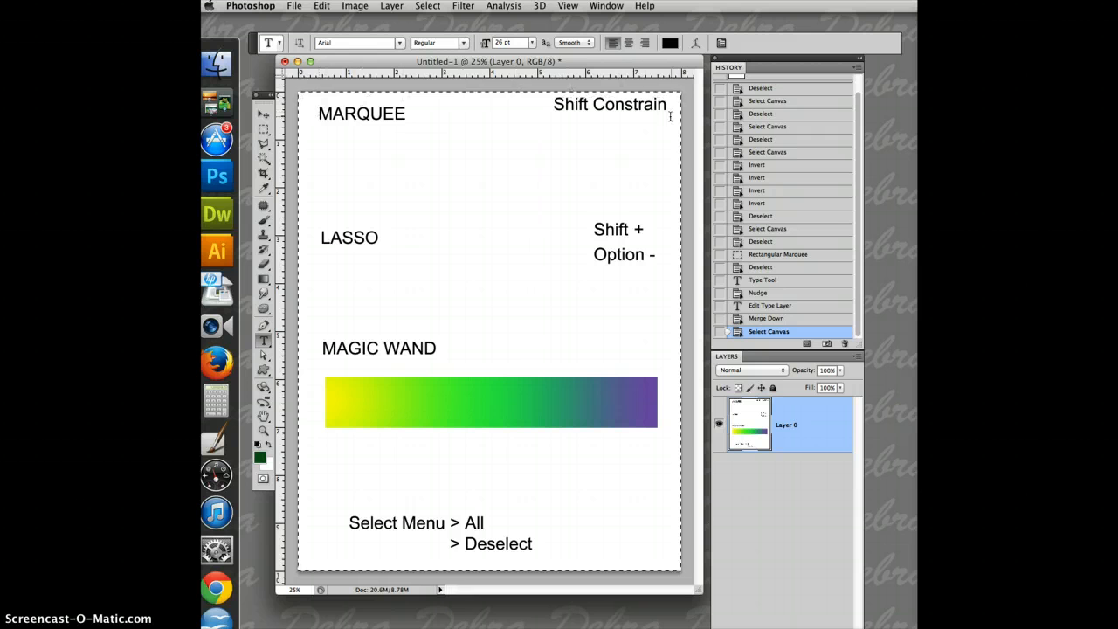
mouse_move(521, 272)
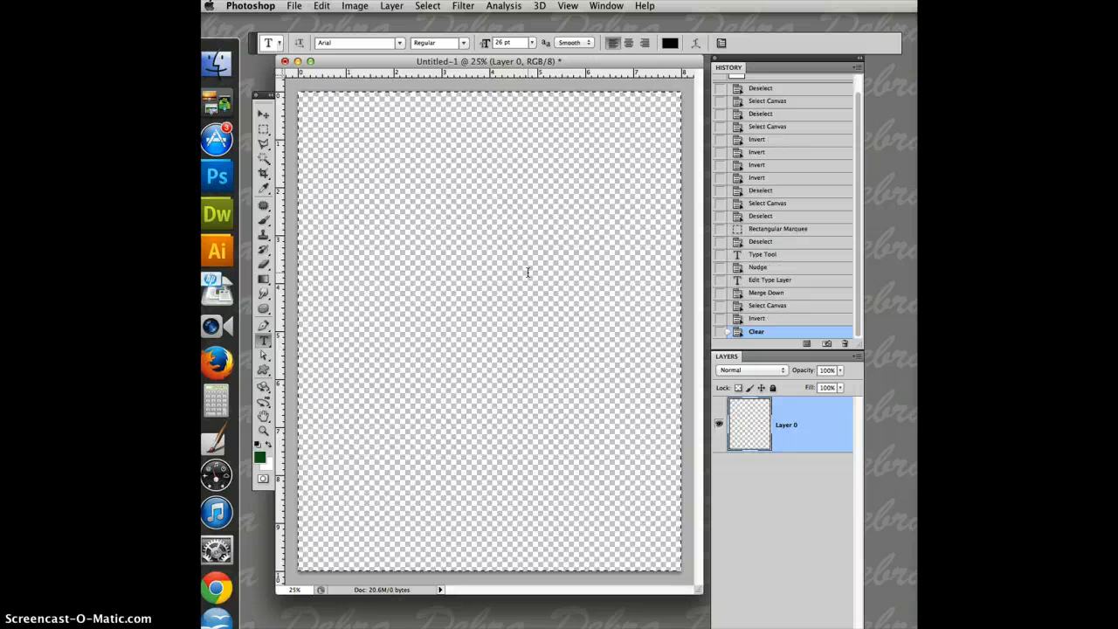
click(757, 318)
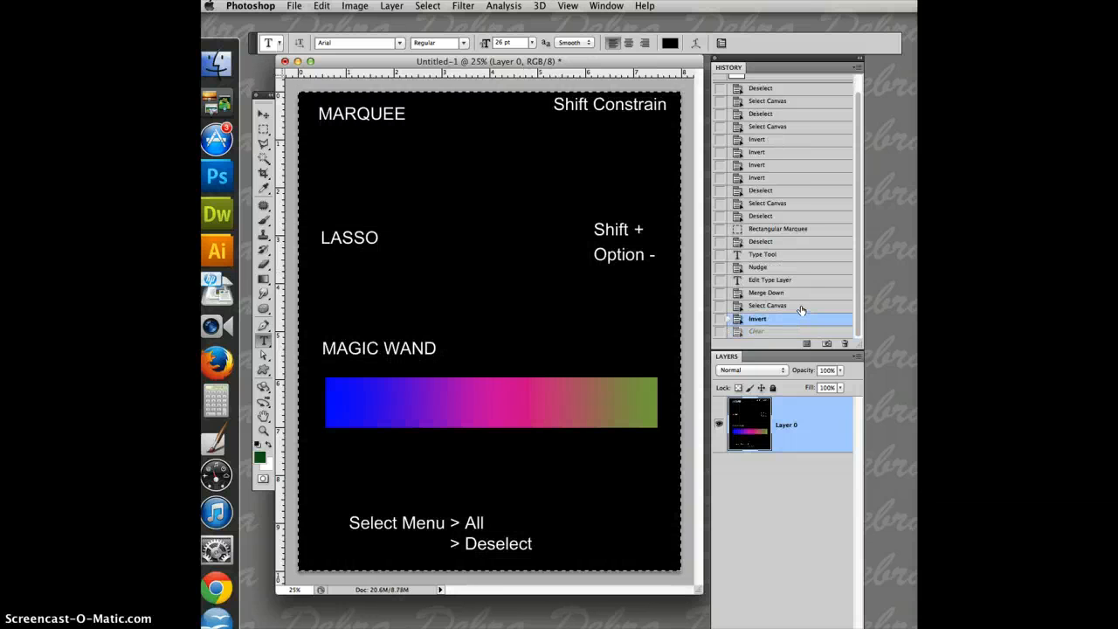
click(767, 305)
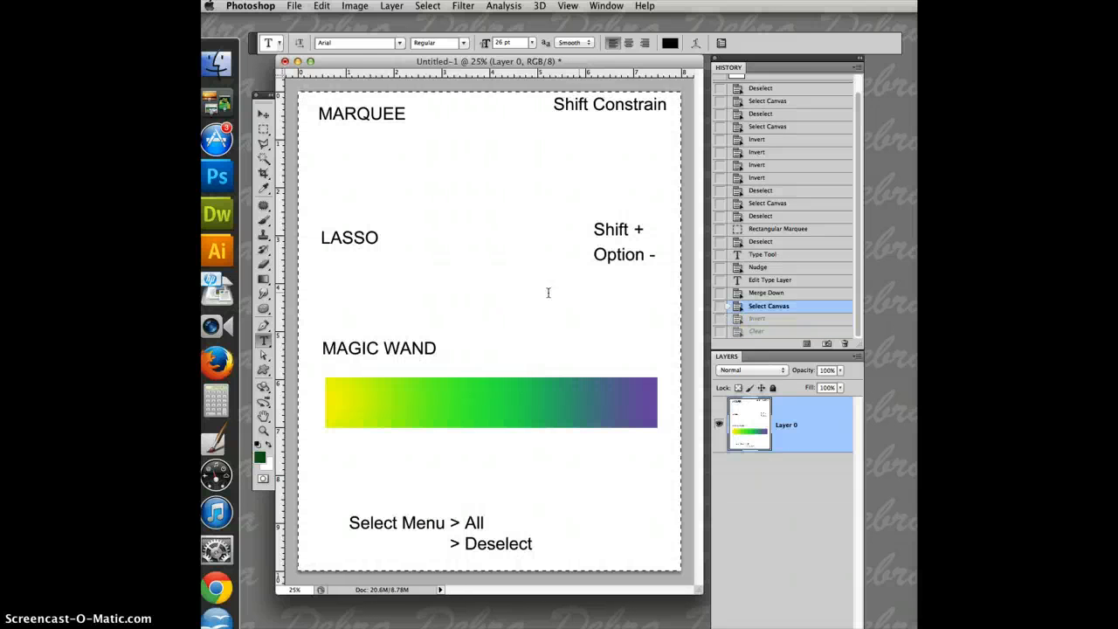
click(427, 6)
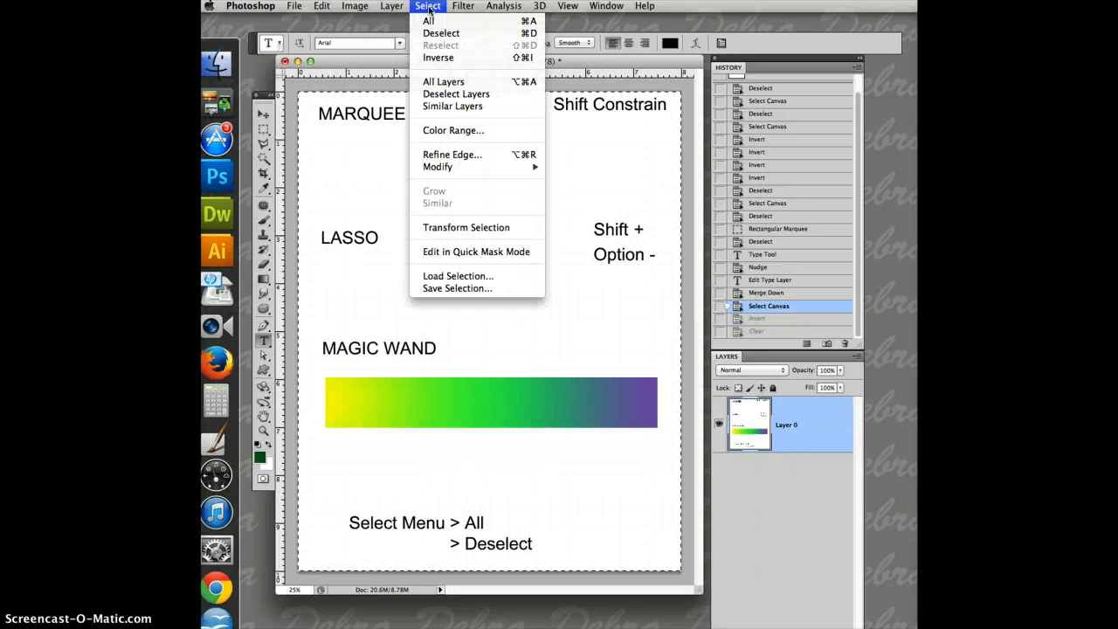
mouse_move(441, 33)
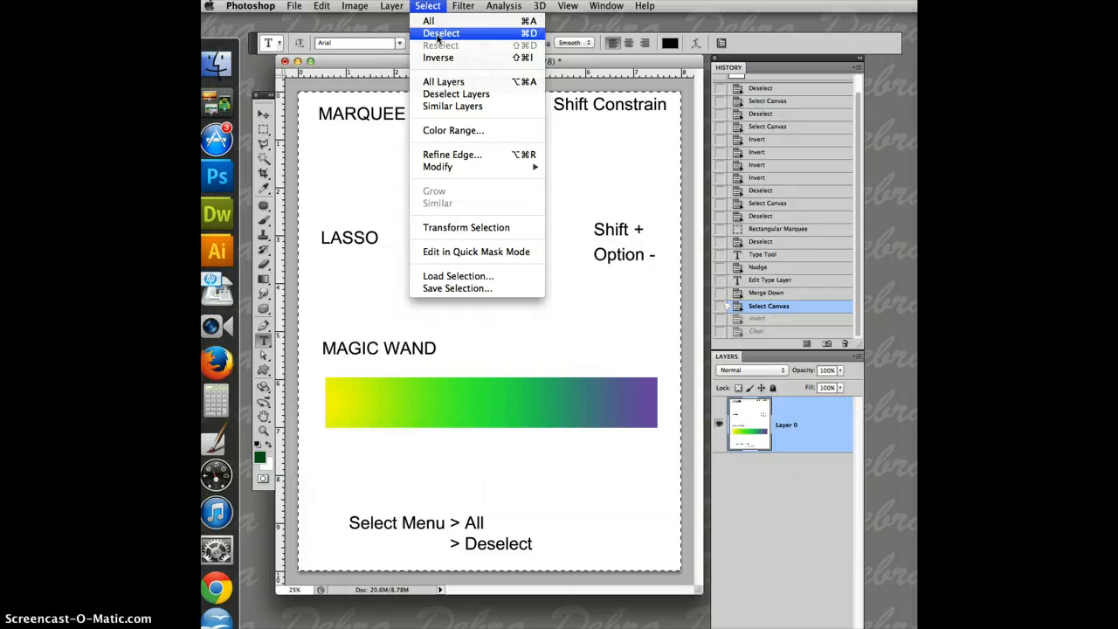
click(442, 32)
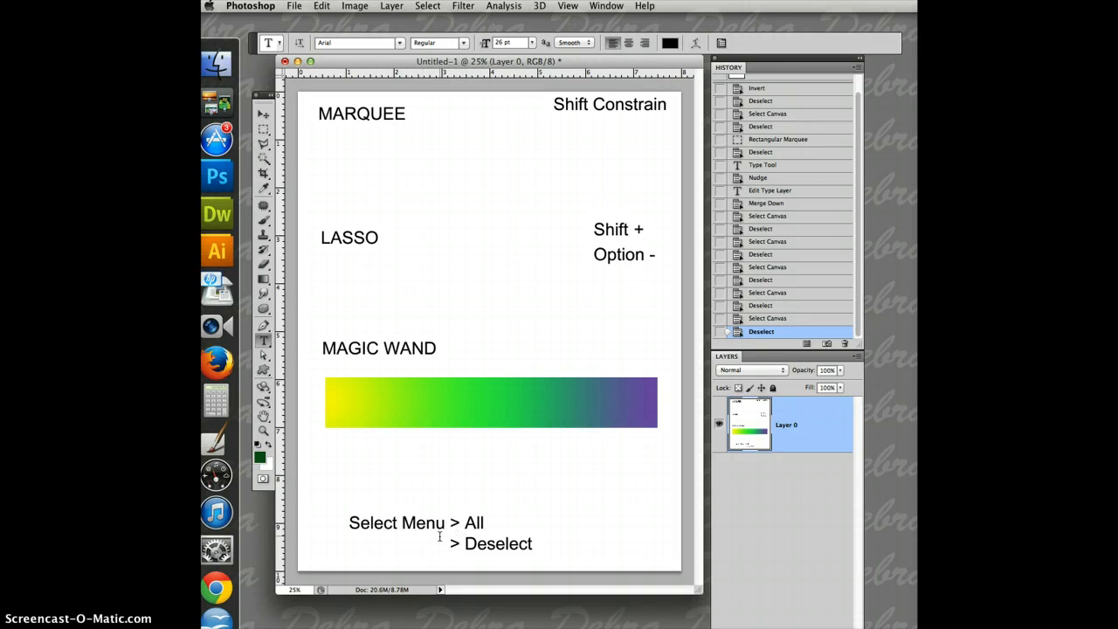
mouse_move(280, 136)
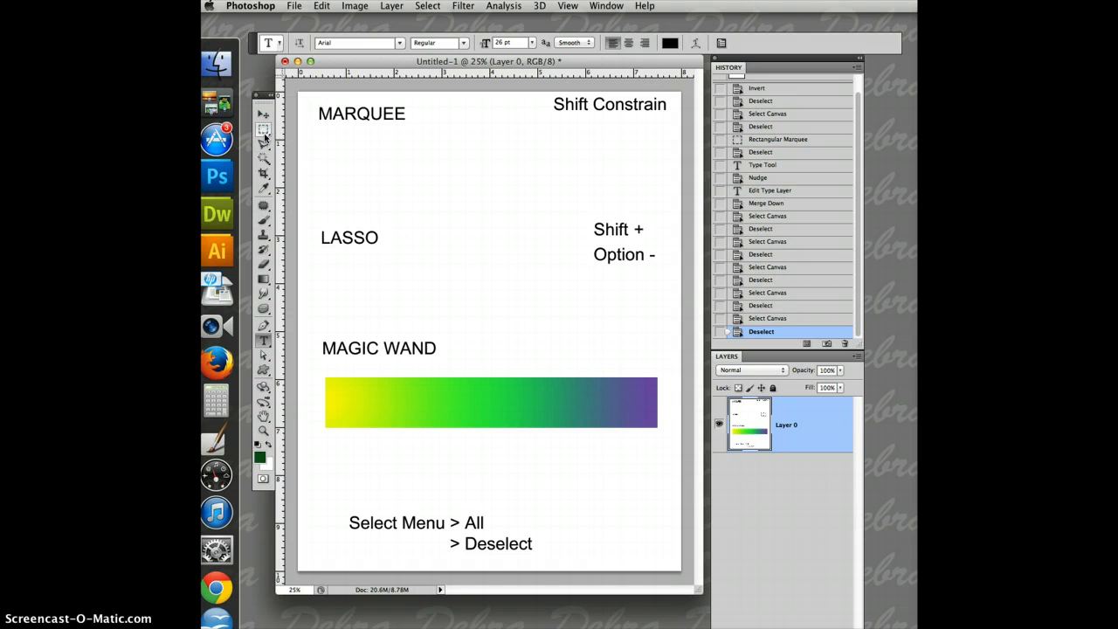
mouse_move(264, 129)
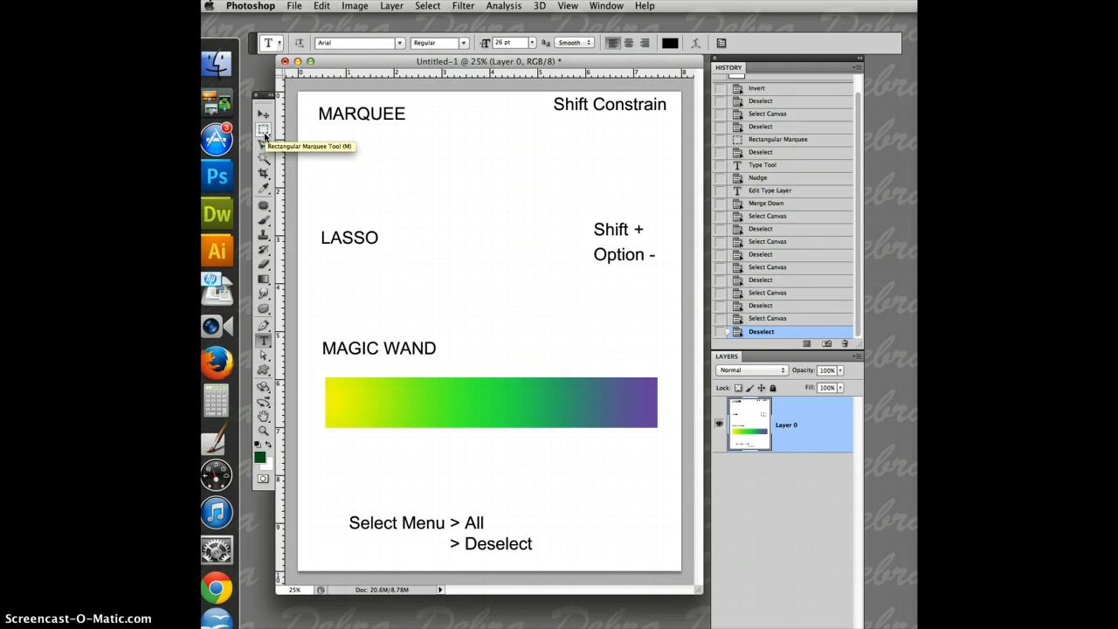
Step: Draw a square below MARQUEE and an oval to its right, filling both dark green
click(263, 129)
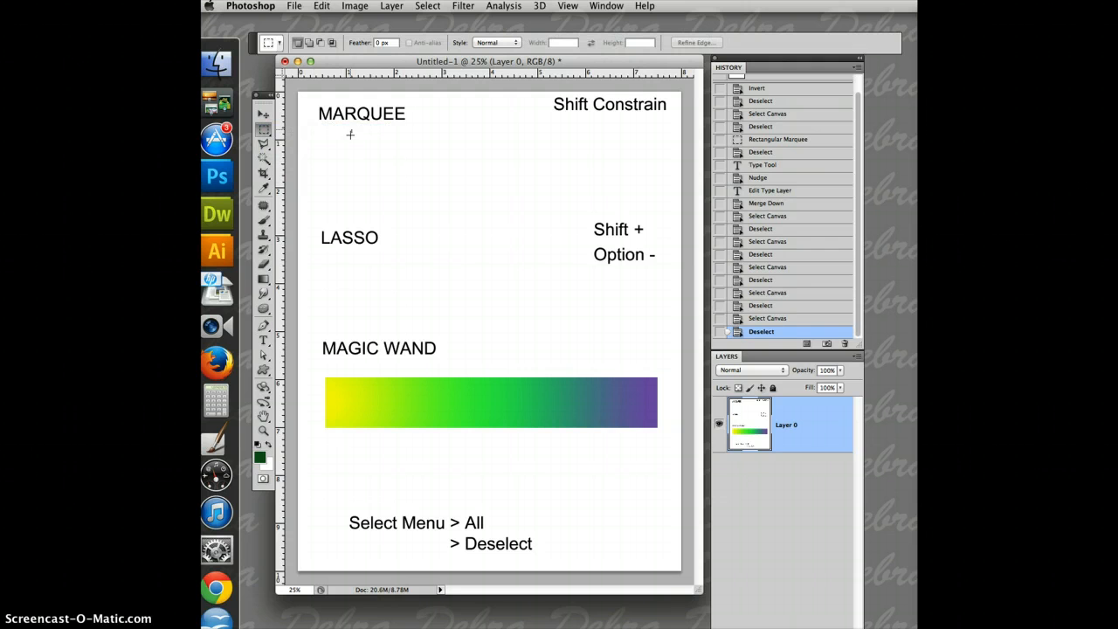
drag(327, 133, 351, 155)
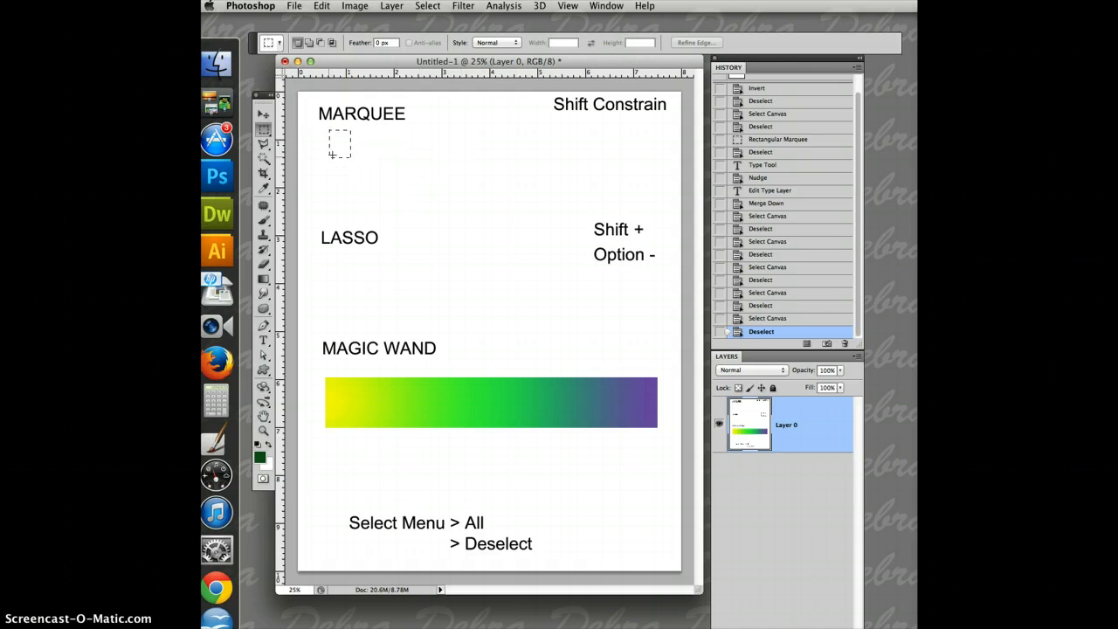
drag(330, 133, 498, 175)
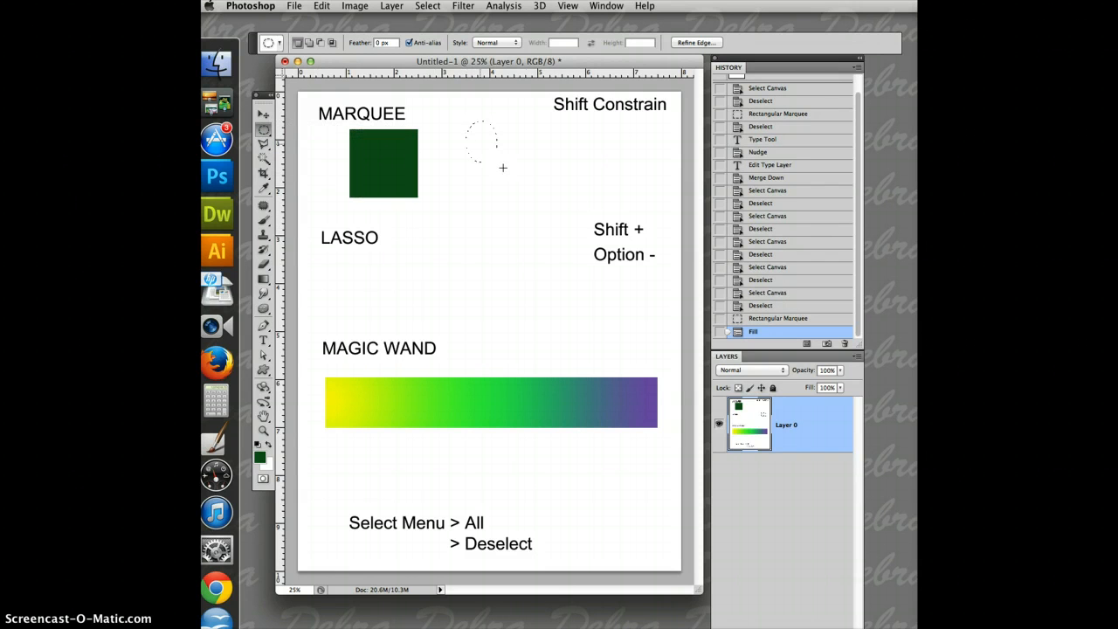
drag(481, 135, 502, 262)
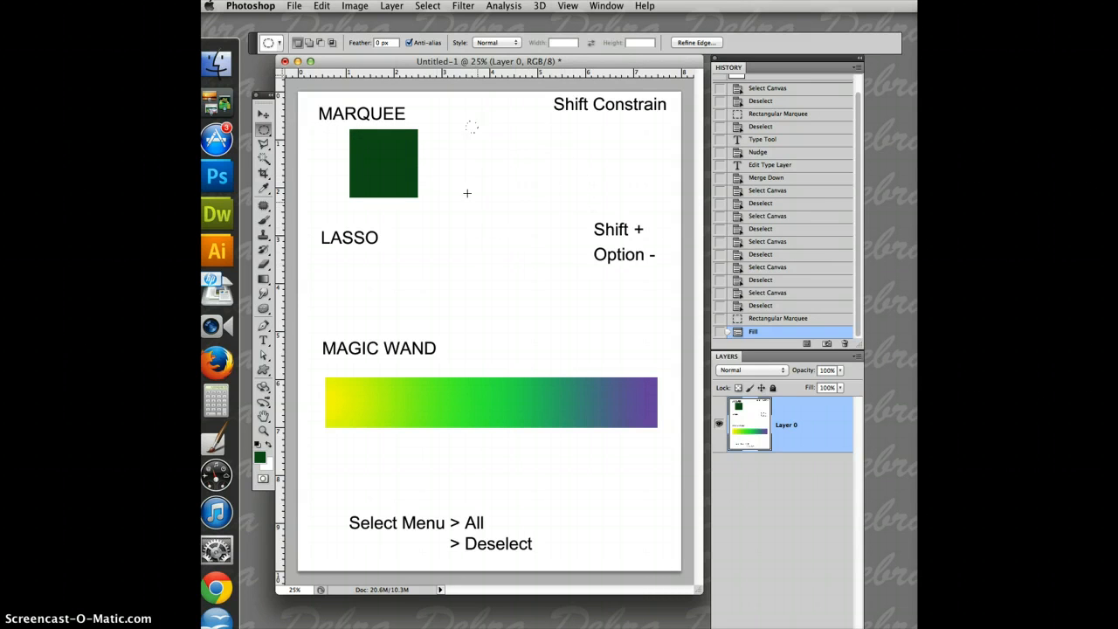
drag(467, 126, 563, 201)
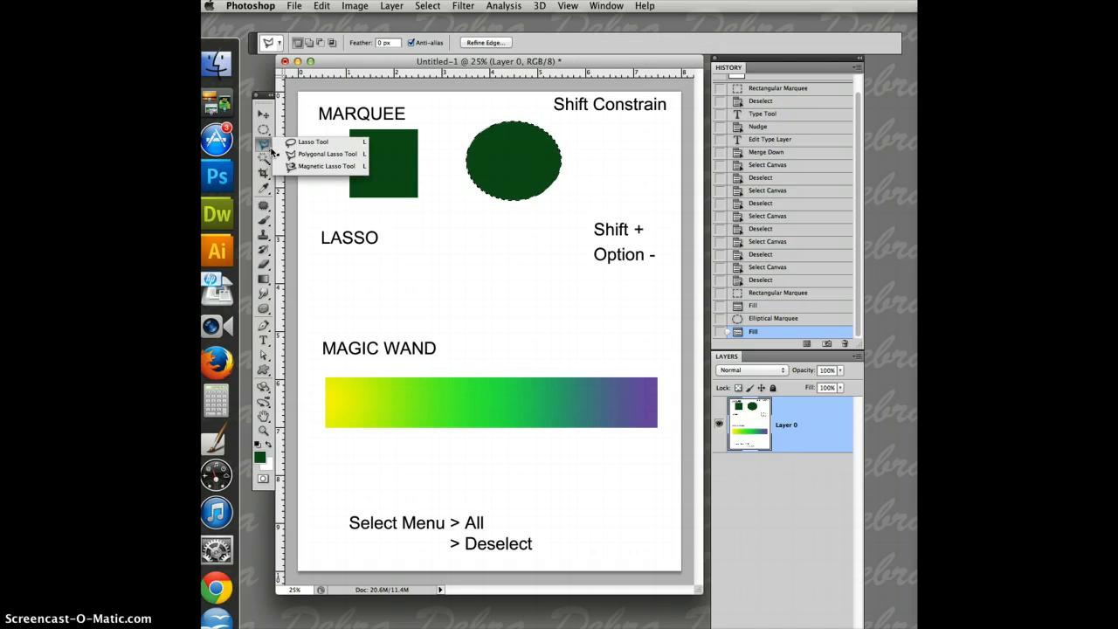
mouse_move(327, 154)
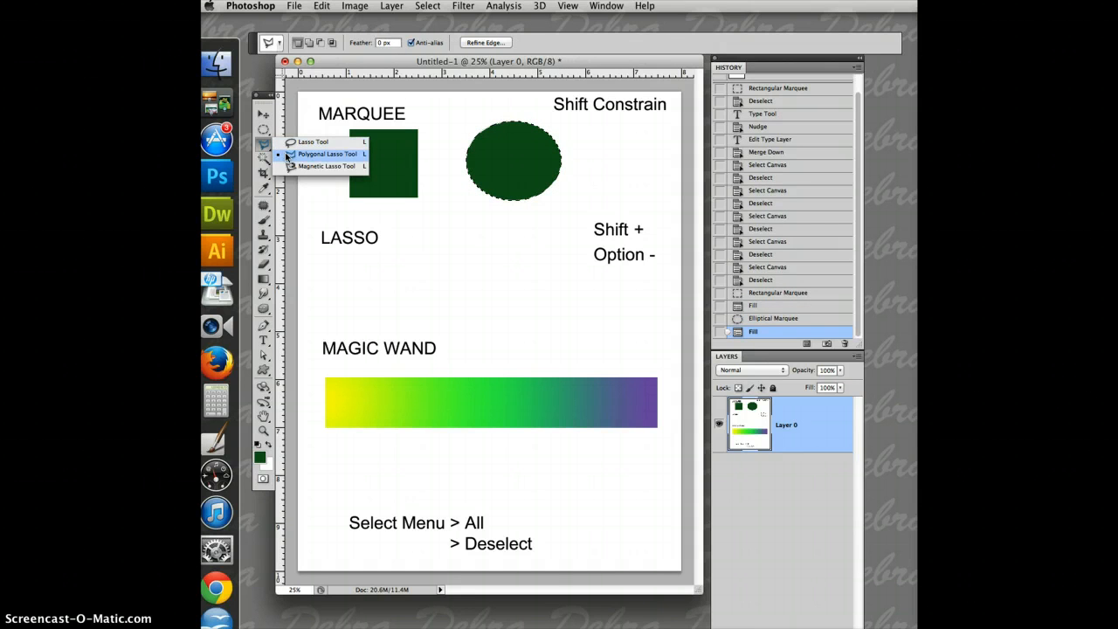
Step: Outline the zigzag shape and a top-right triangle with the Polygonal Lasso, filling both green
click(312, 141)
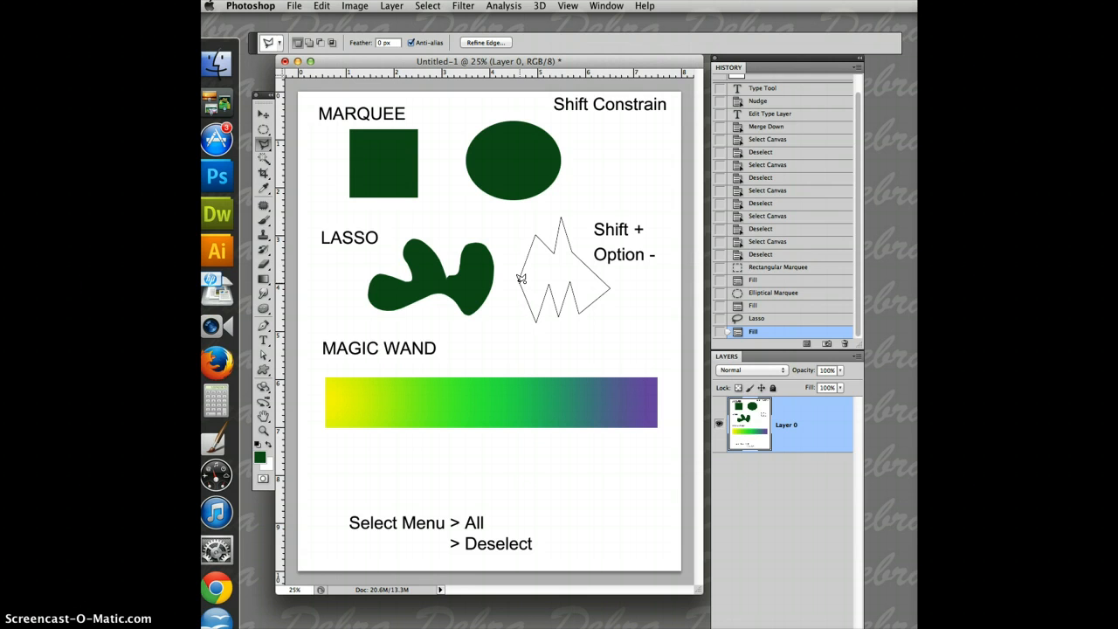
click(521, 280)
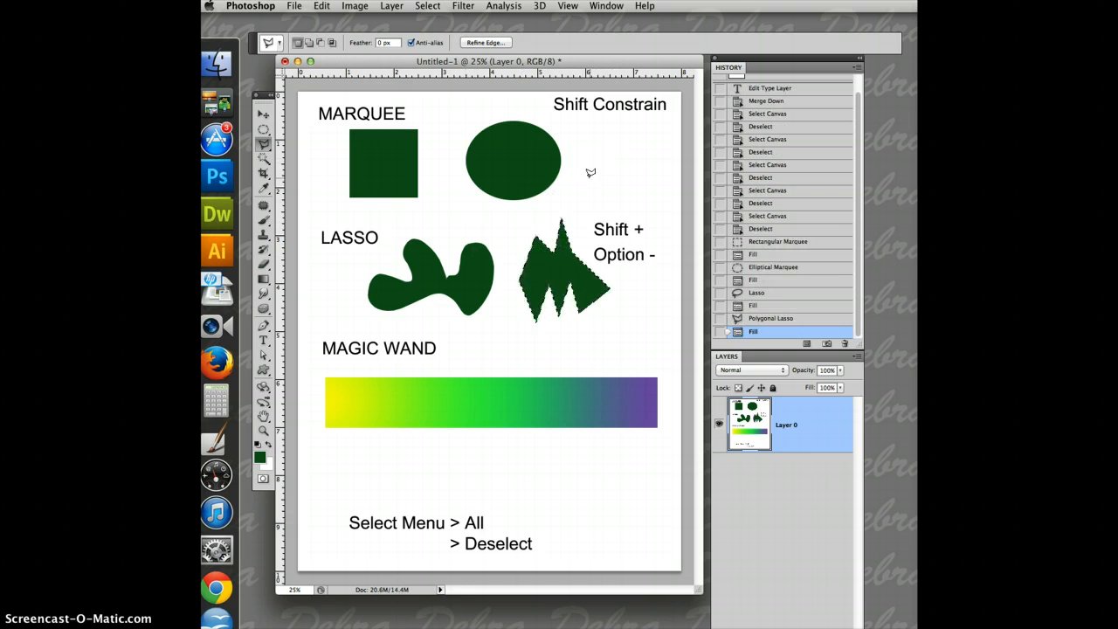
mouse_move(587, 161)
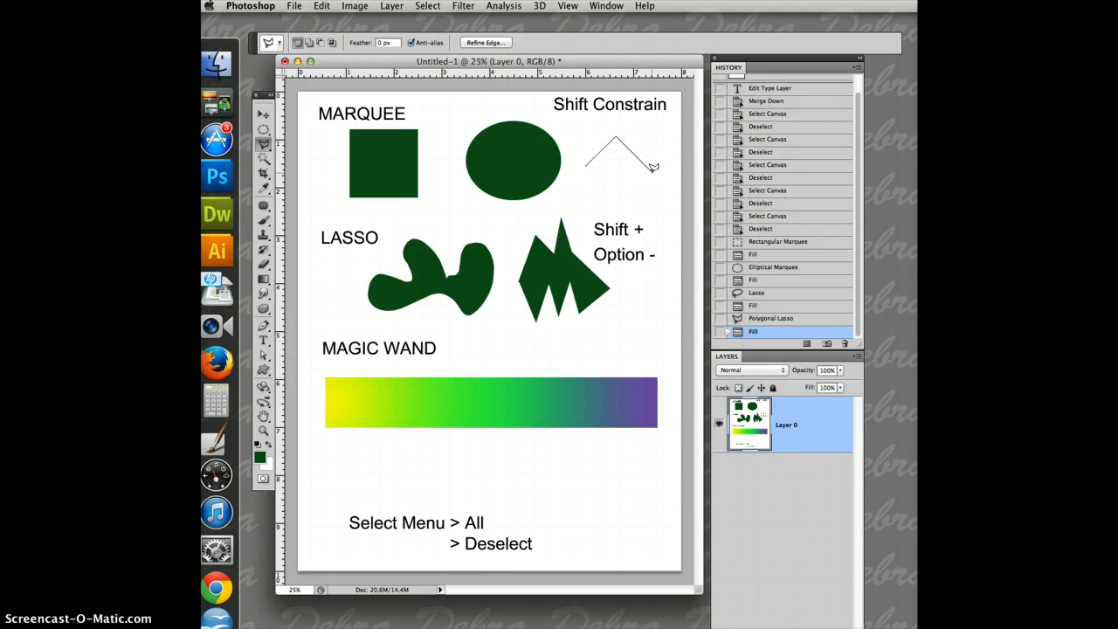
click(620, 175)
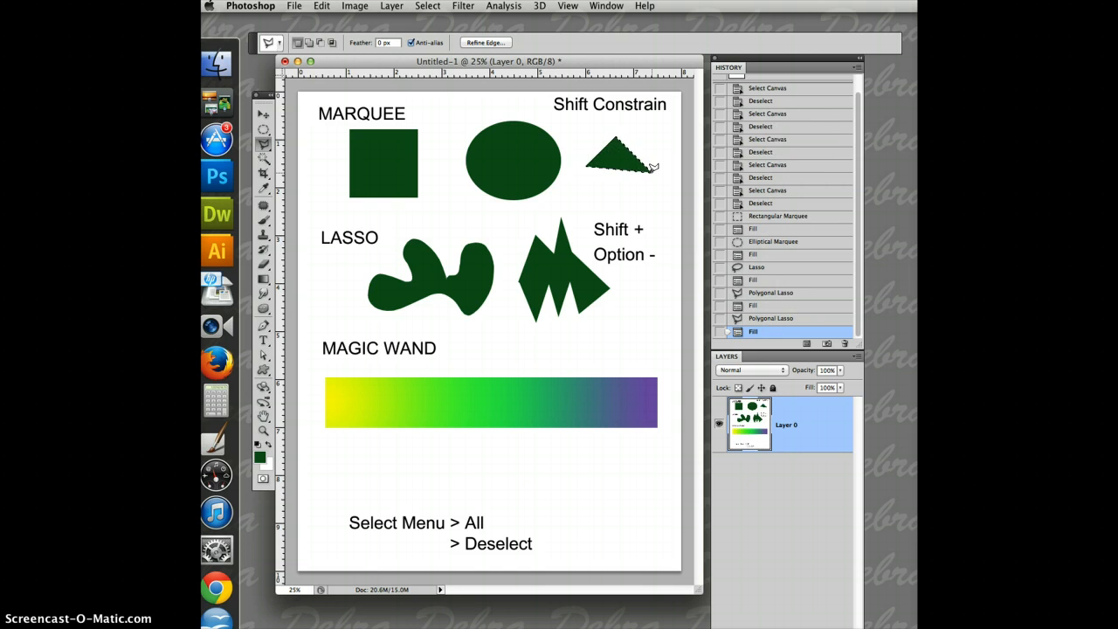
mouse_move(635, 185)
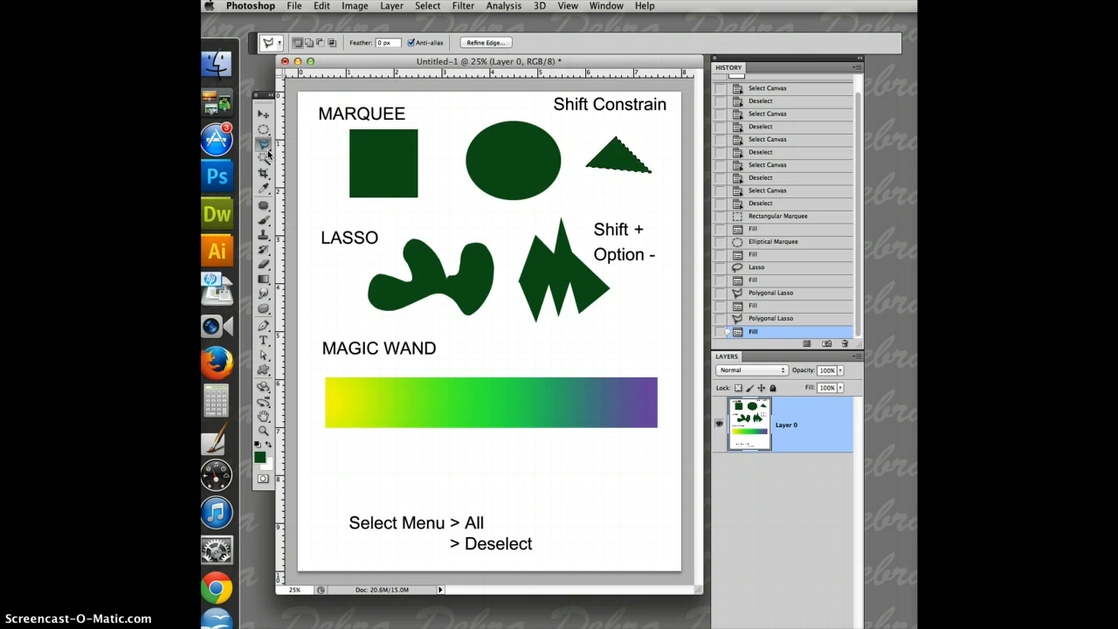
Step: Combine elliptical and rectangular marquee selections into a circle with notches and fill it green
click(264, 143)
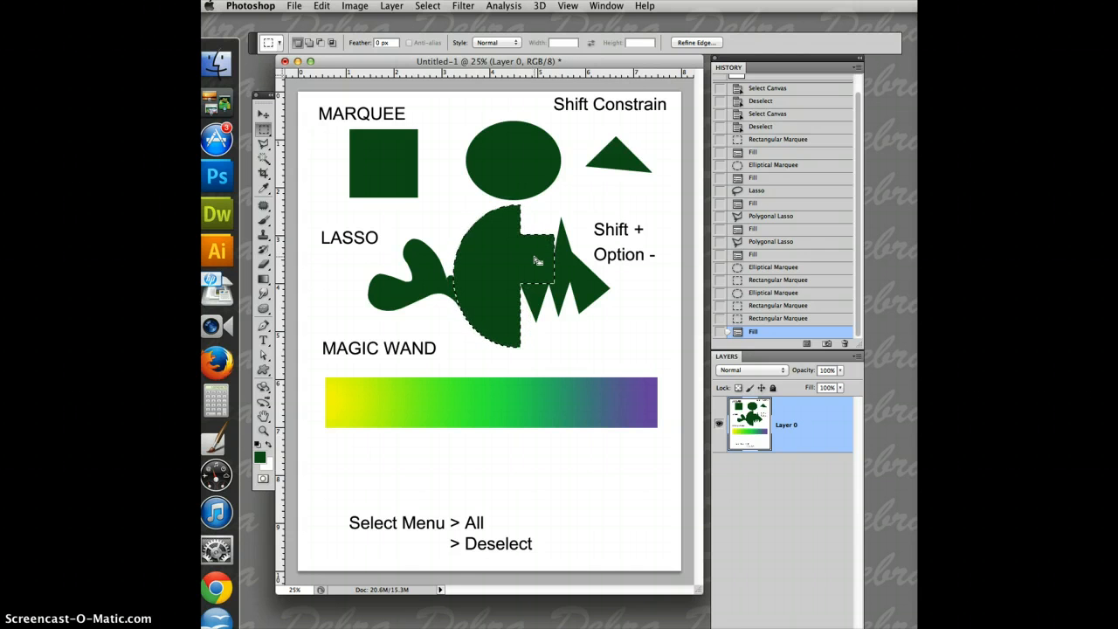
click(263, 158)
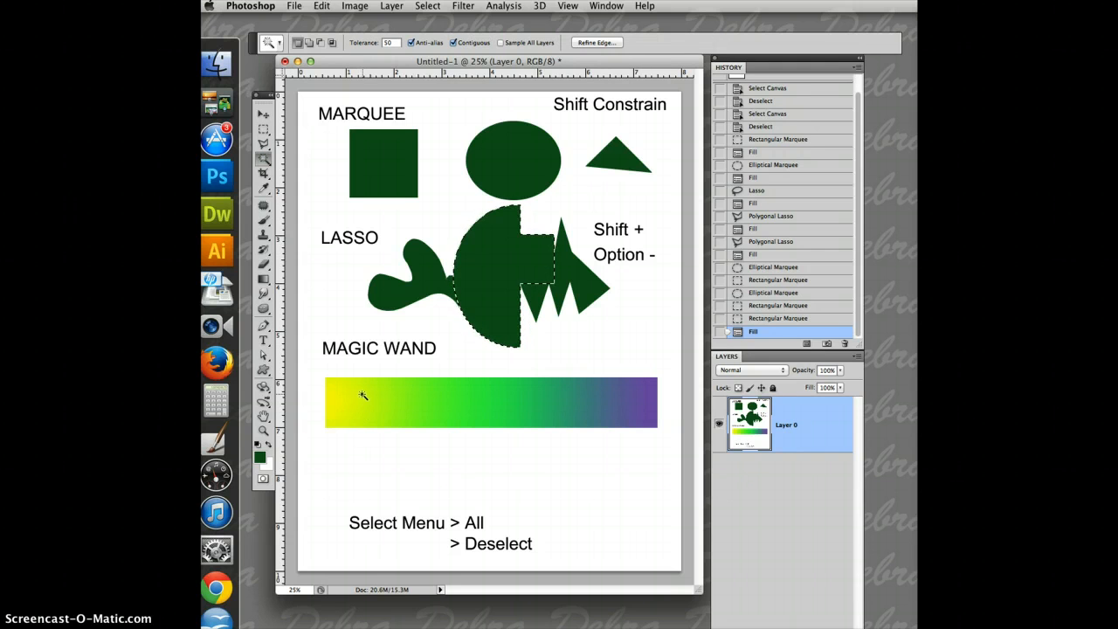
mouse_move(349, 399)
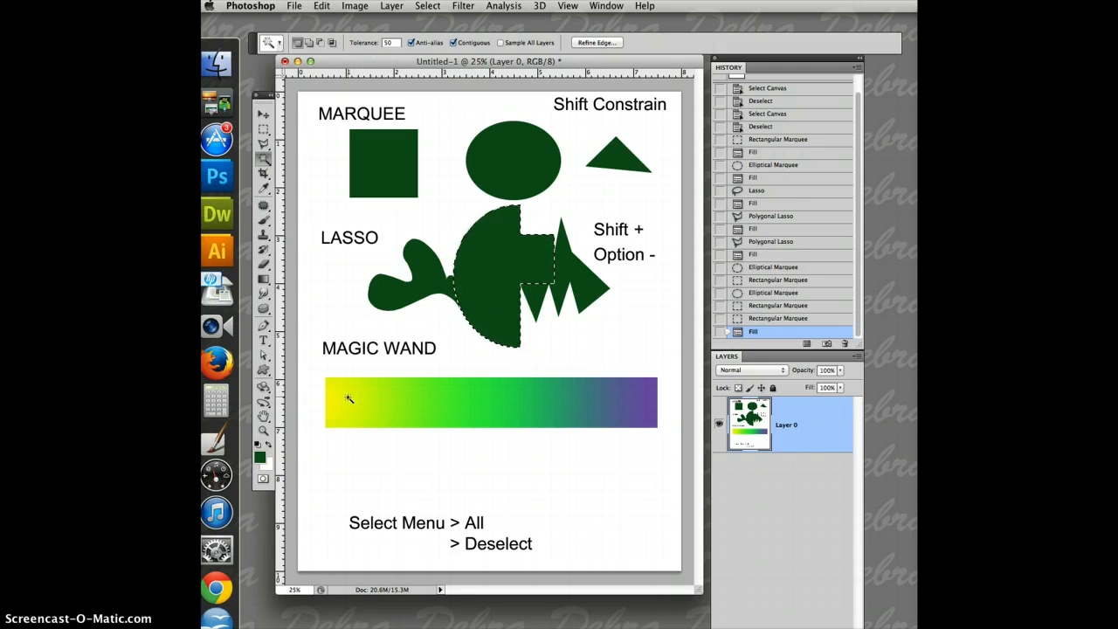
mouse_move(382, 54)
text(100)
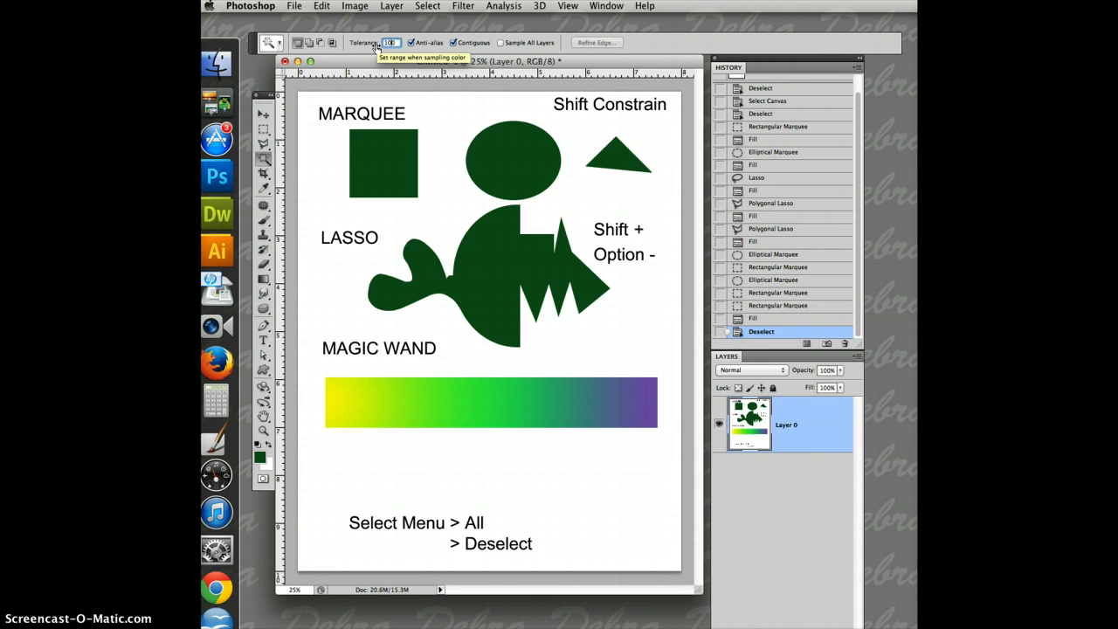
mouse_move(415, 234)
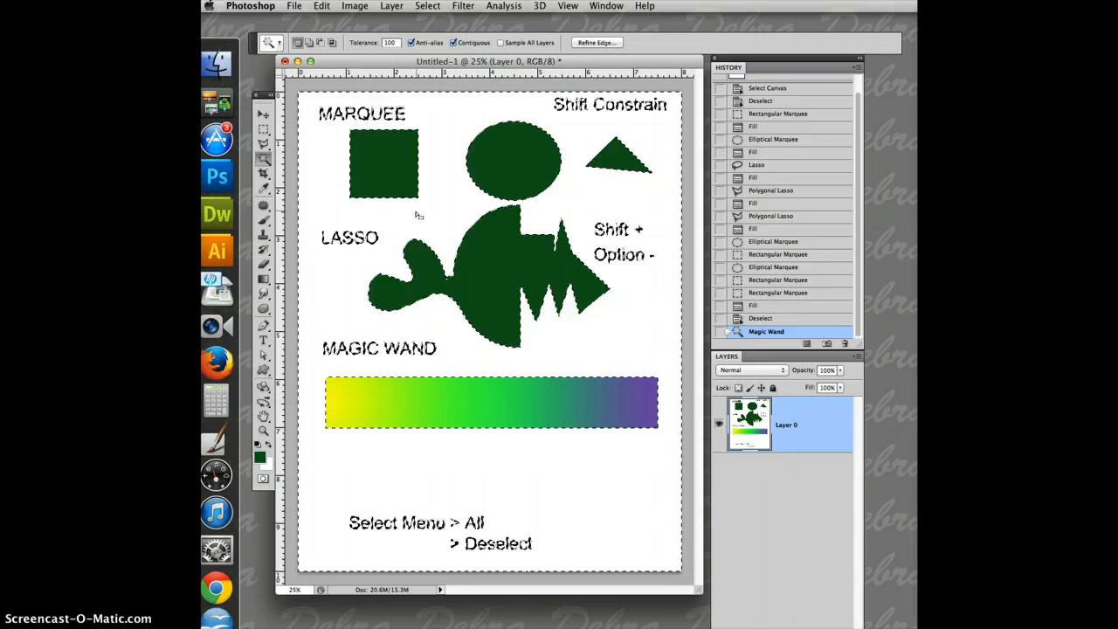
Step: Select a colour band in the gradient bar with the Magic Wand, entering Tolerance 50
click(391, 42)
text(32)
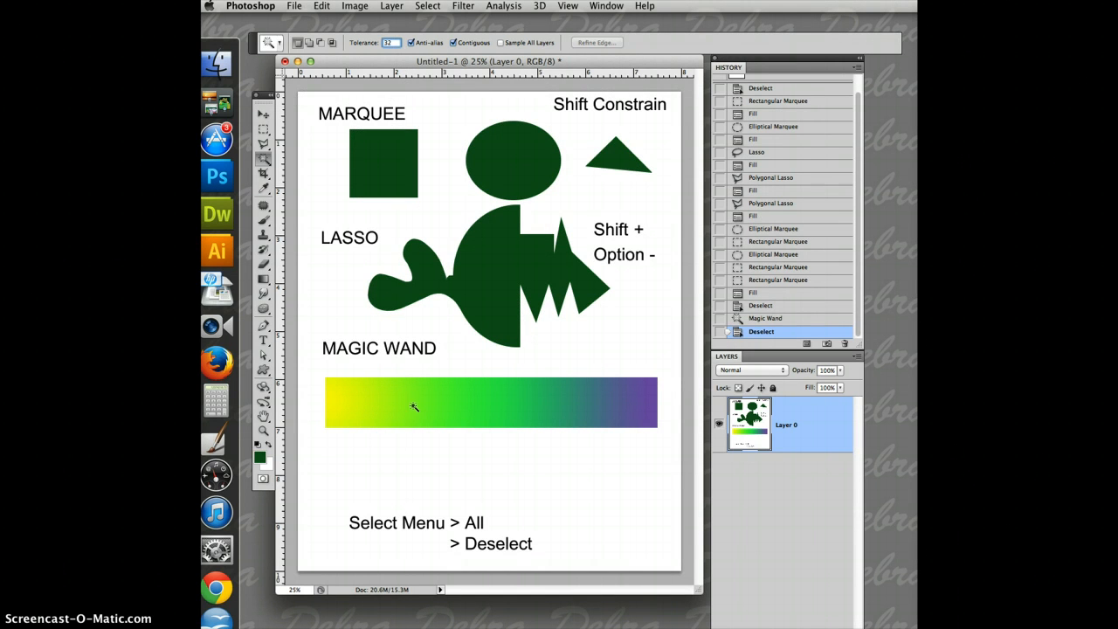
click(415, 403)
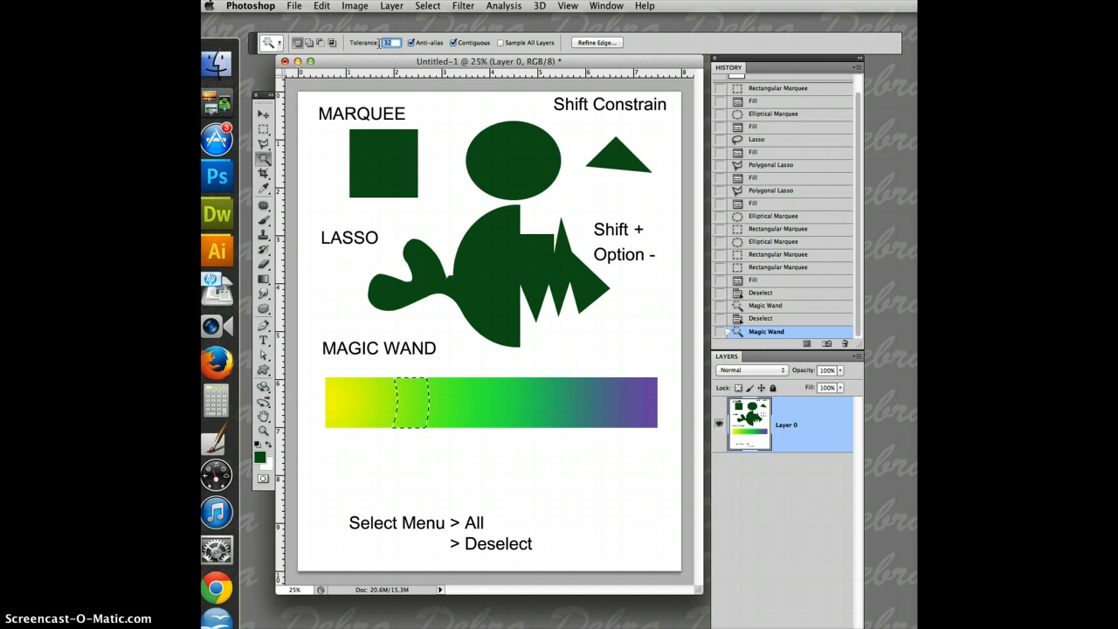
text(50)
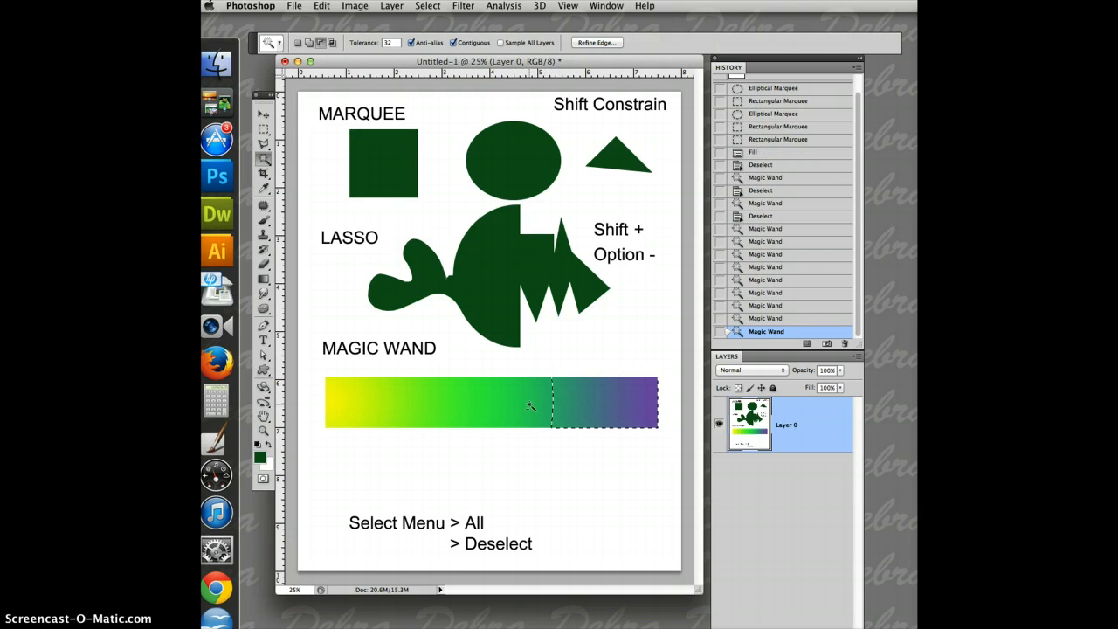
mouse_move(276, 205)
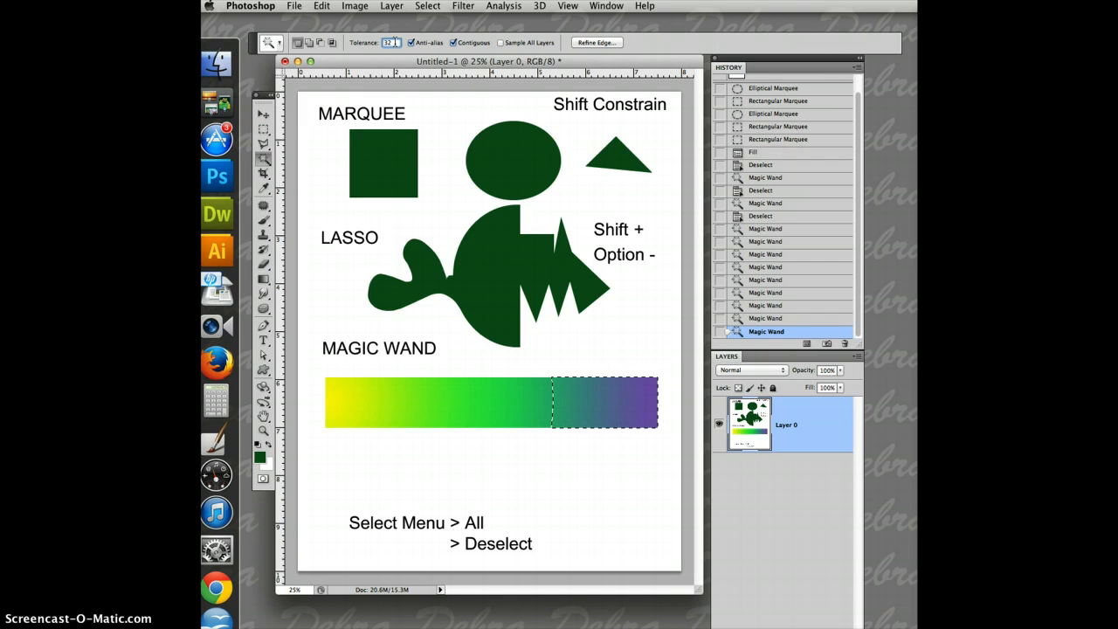
Step: Try a Magic Wand Tolerance of 12, then adjust the tolerance value again
text(12)
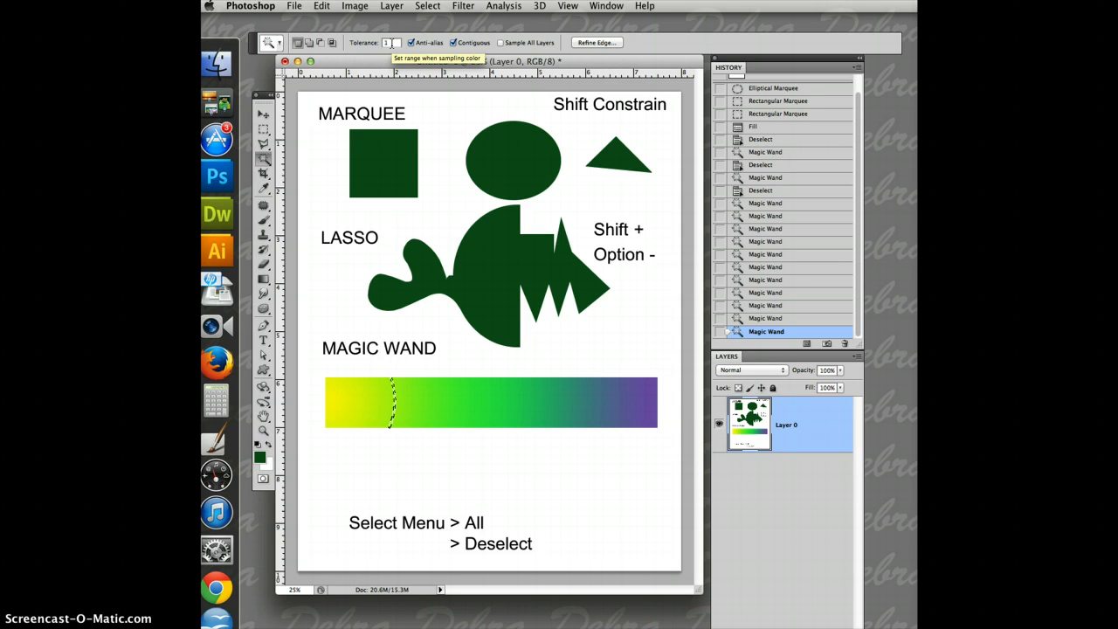
click(390, 41)
text(32)
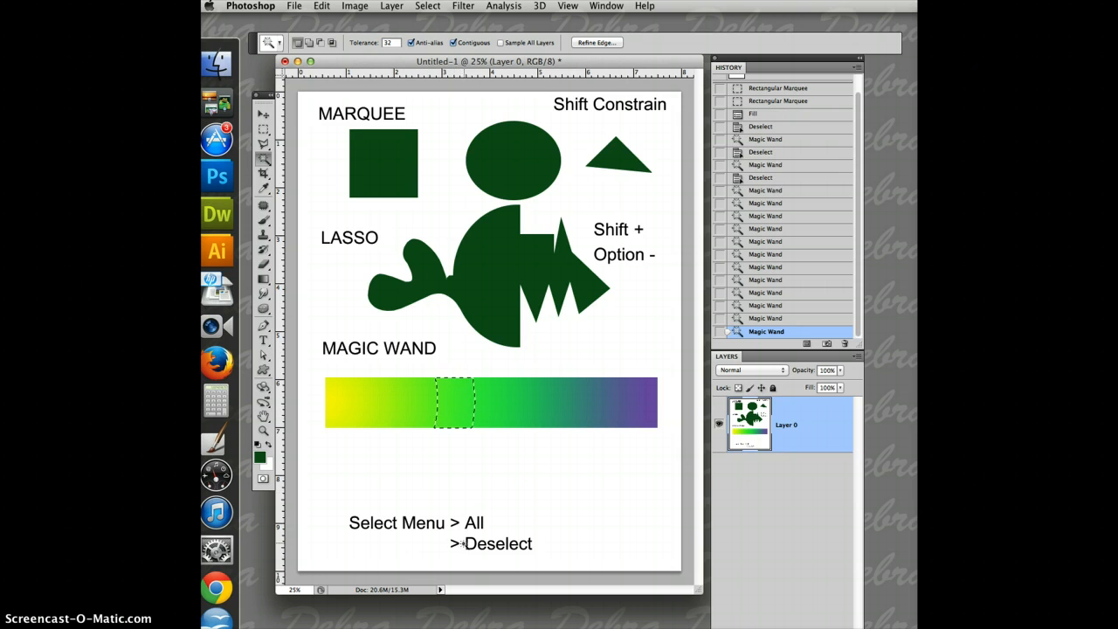
mouse_move(490, 382)
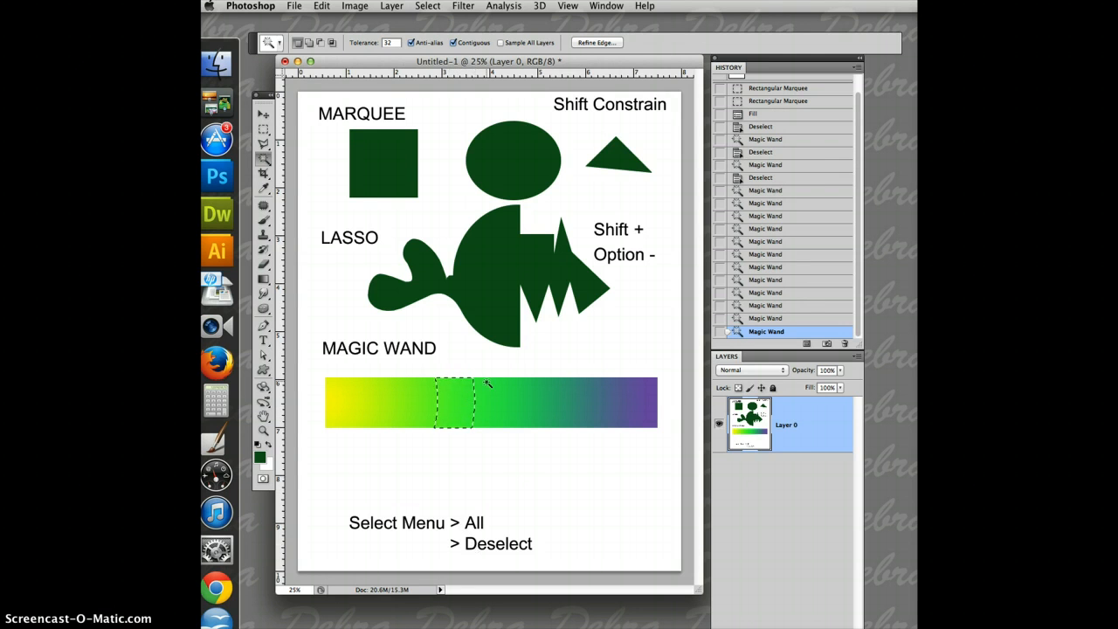
mouse_move(594, 164)
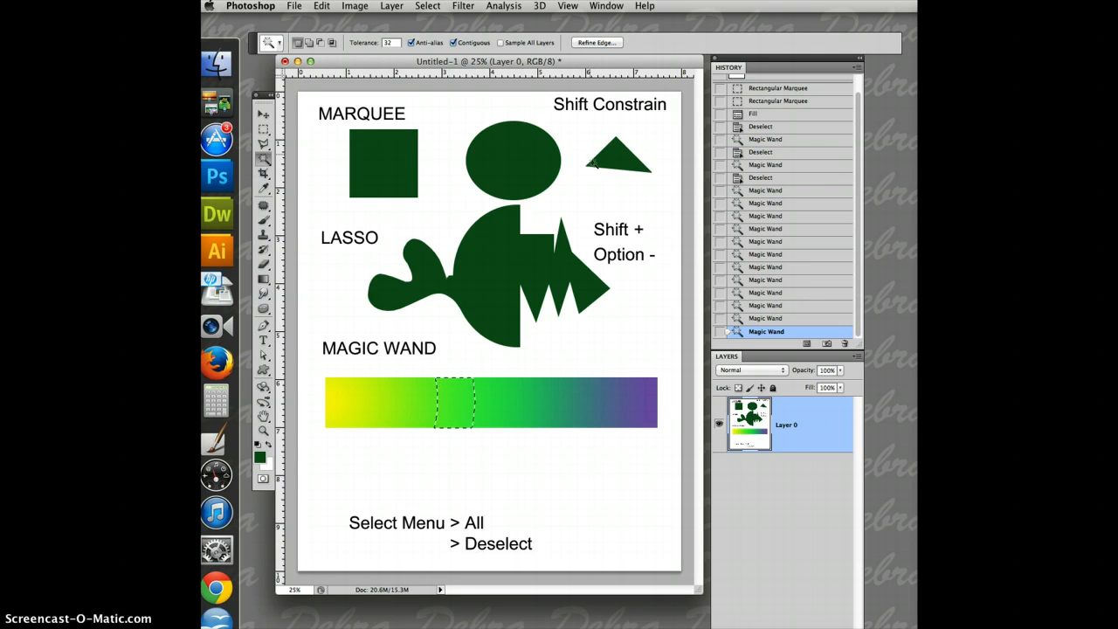
mouse_move(360, 334)
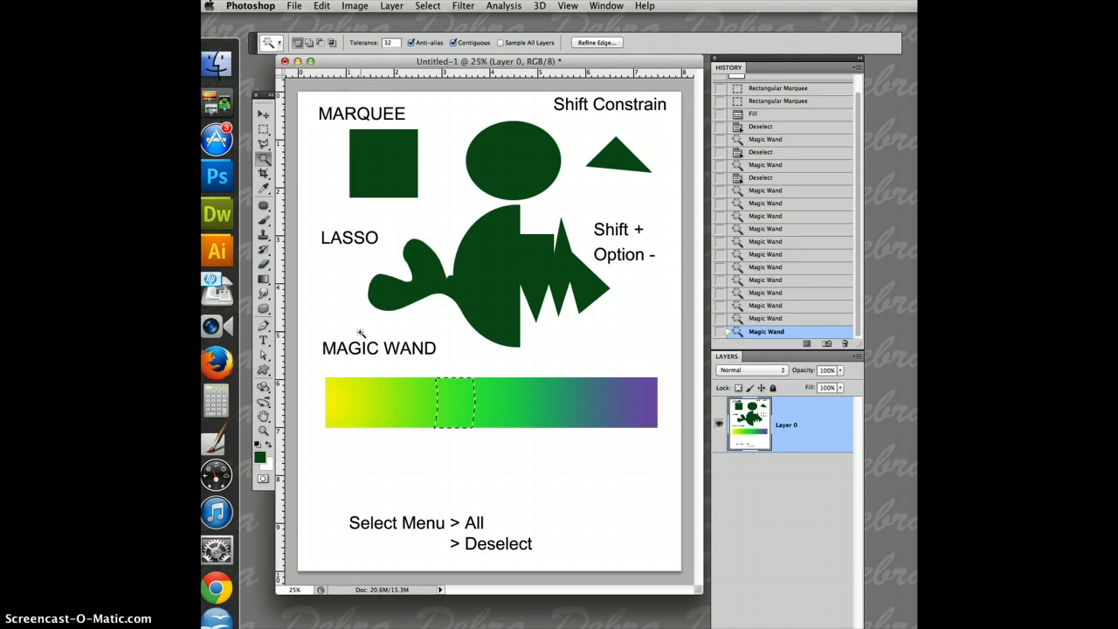